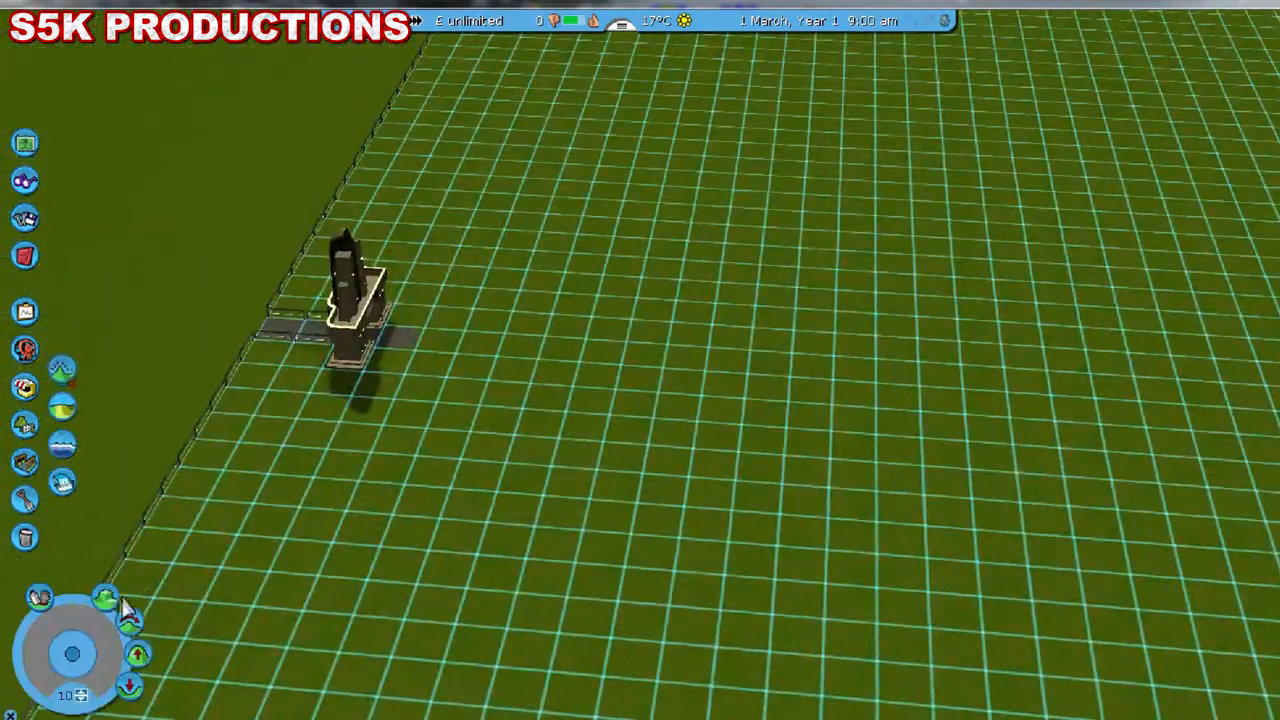
# Flood a long rectangular water channel beside the small dark stone structure.
pyautogui.click(108, 596)
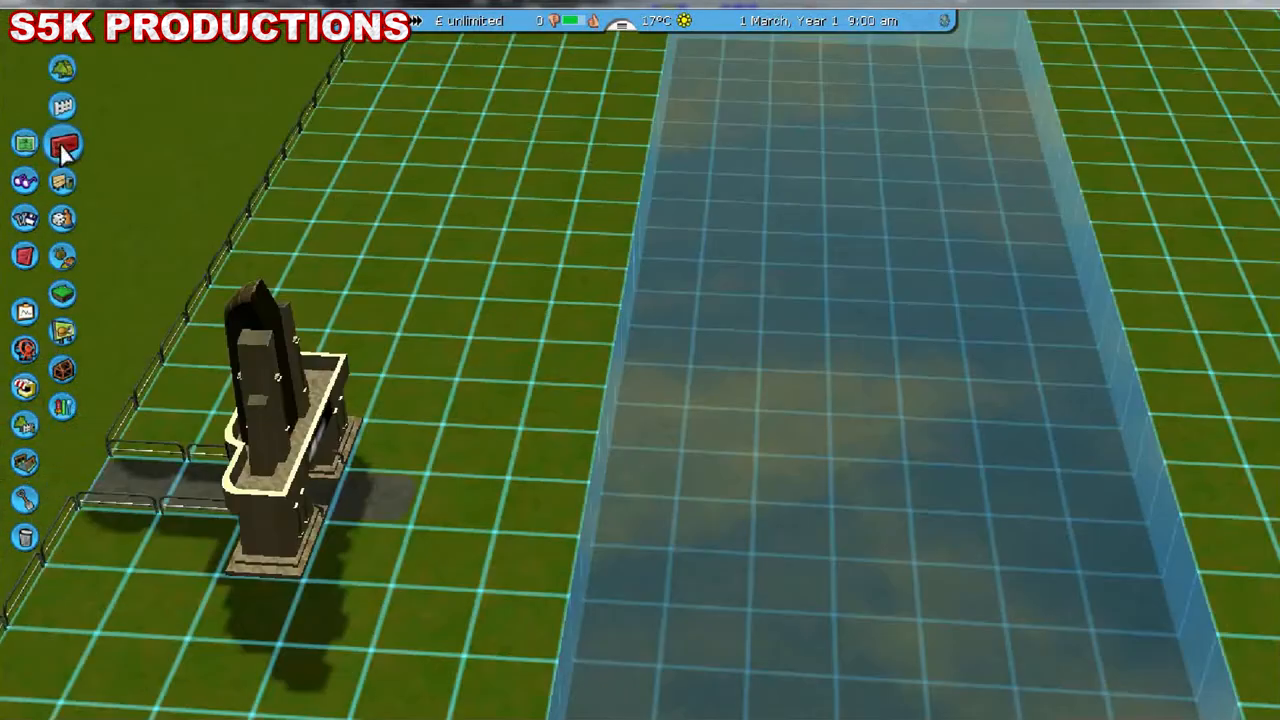
# Place a large stepped sandstone stairs block on the grass at the water's edge.
pyautogui.click(62, 144)
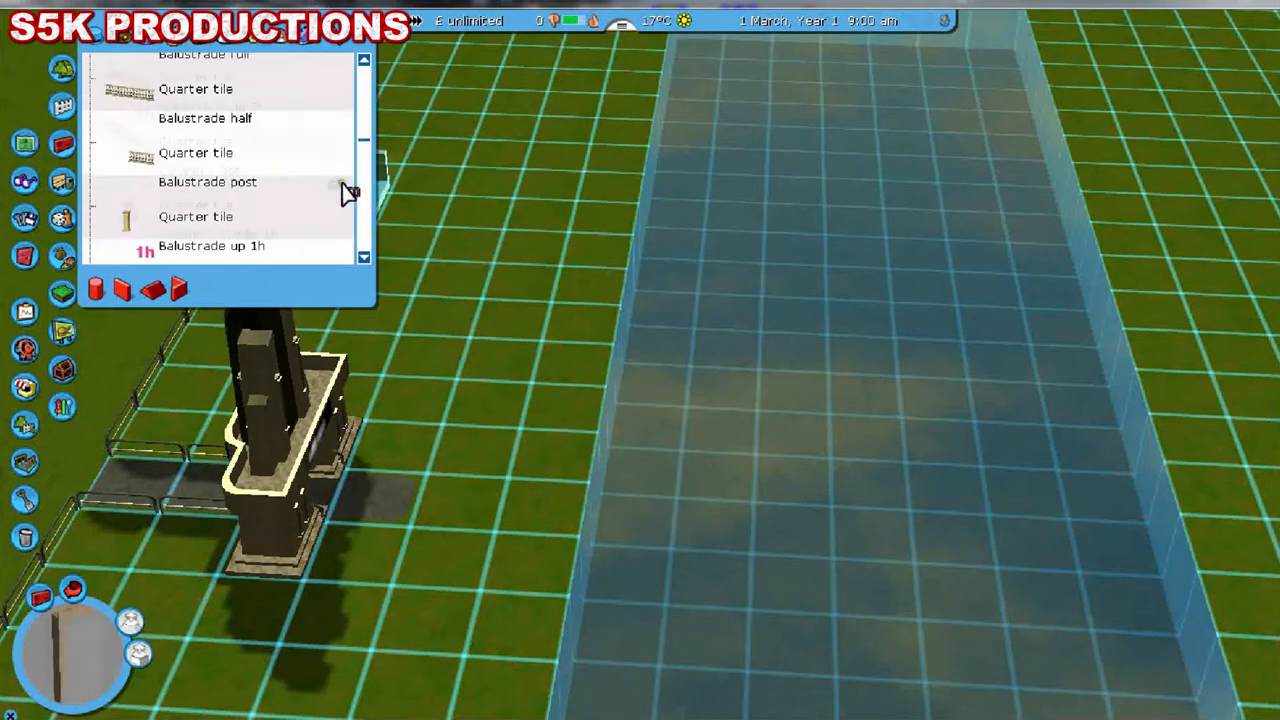
pyautogui.scroll(-3)
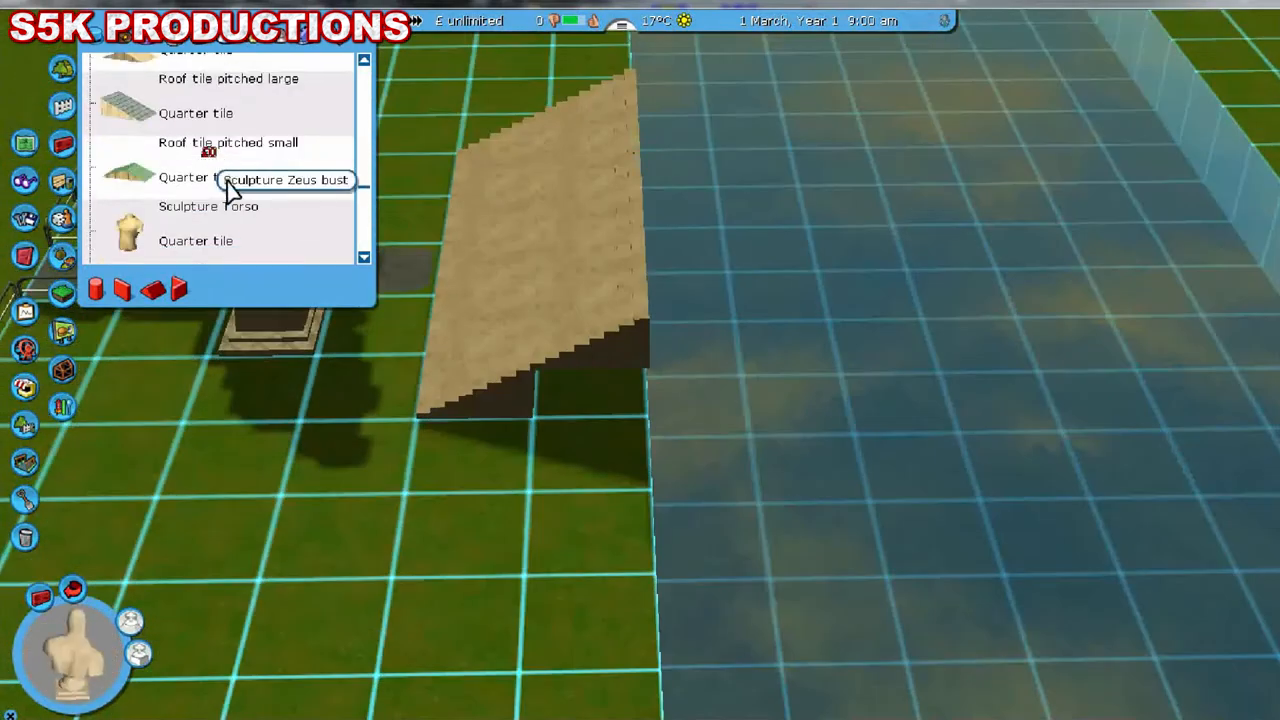
# Add more Stairs pieces to widen the sandstone block into a second stepped tier.
pyautogui.scroll(-3)
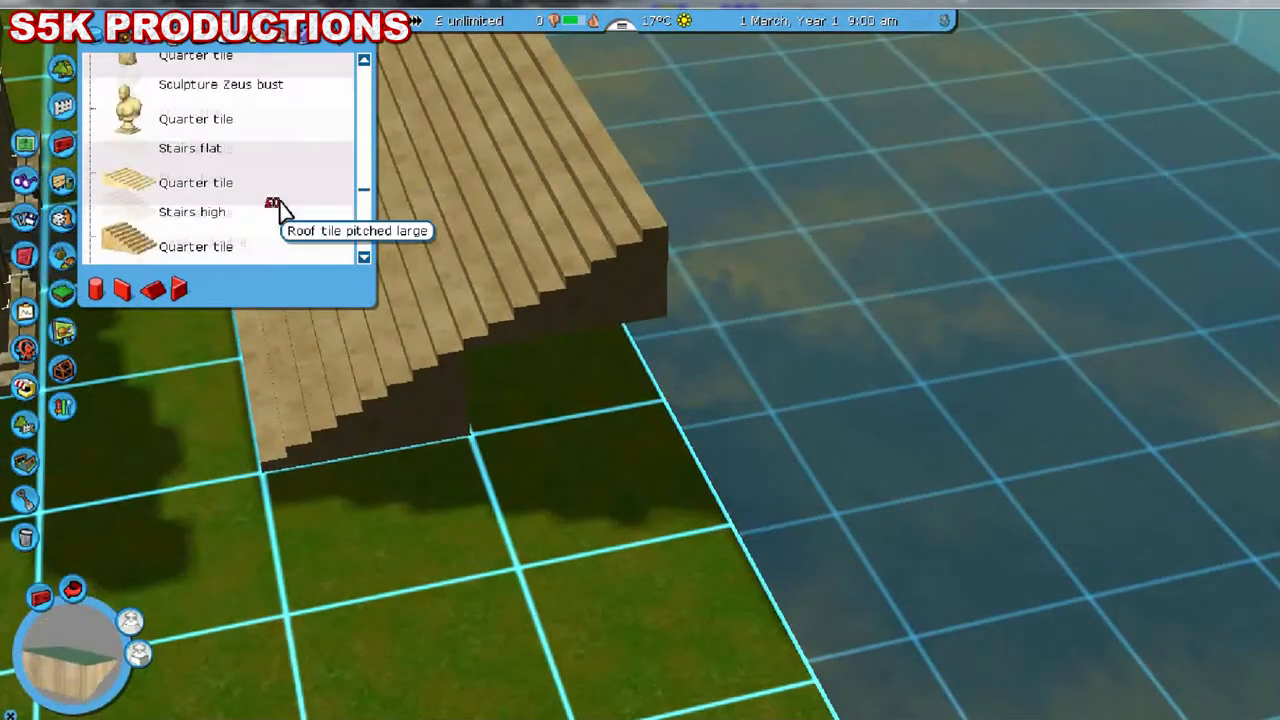
pyautogui.scroll(-3)
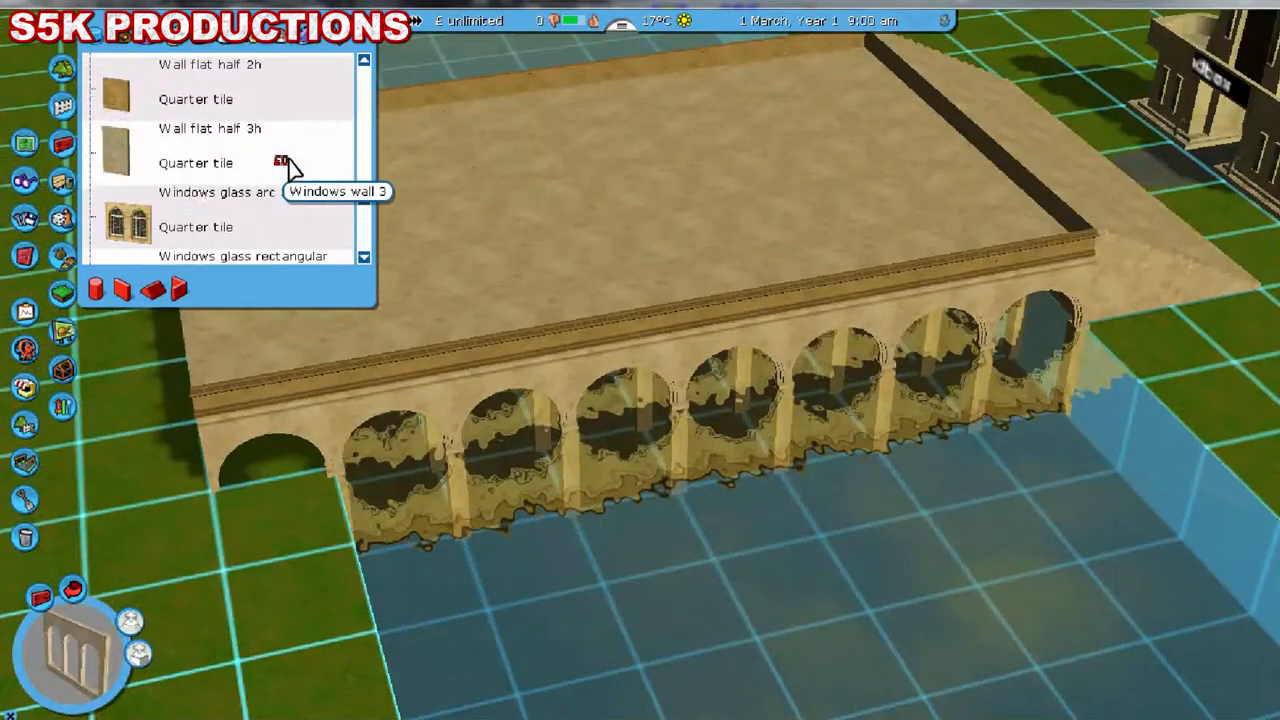
# Build the row of Roman arches, flat deck and frieze spanning the water.
pyautogui.scroll(-3)
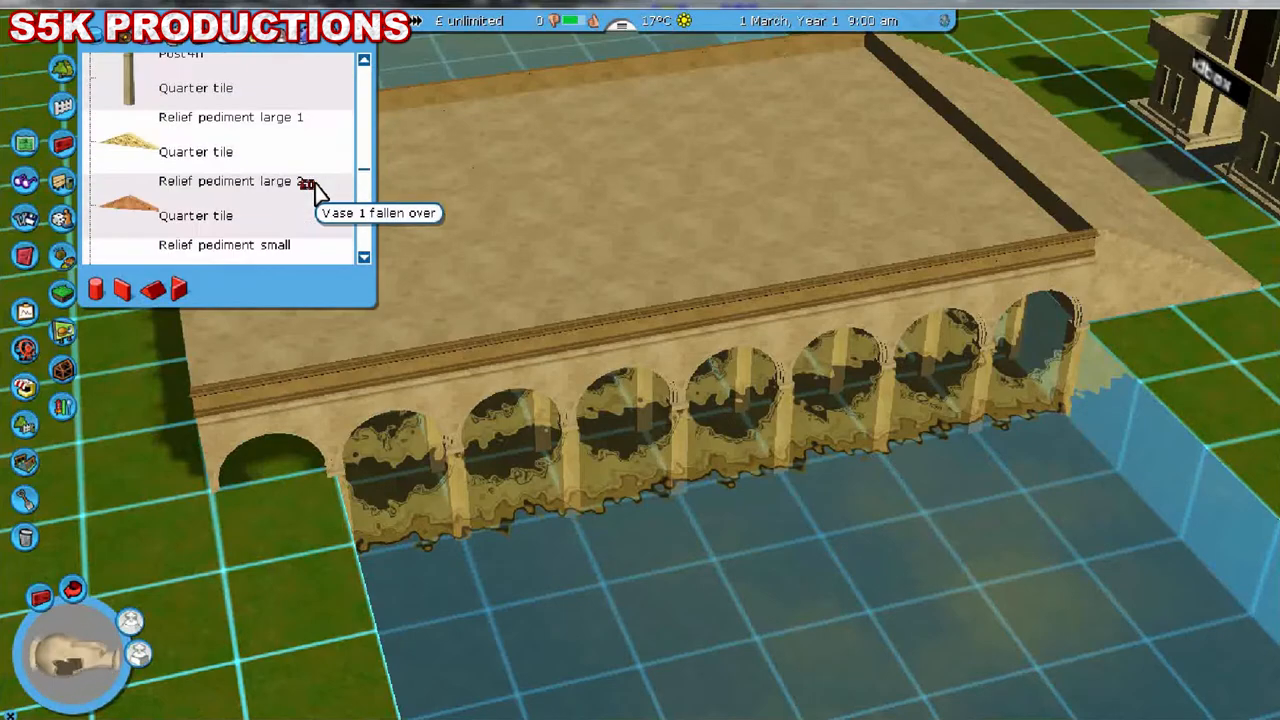
pyautogui.scroll(-3)
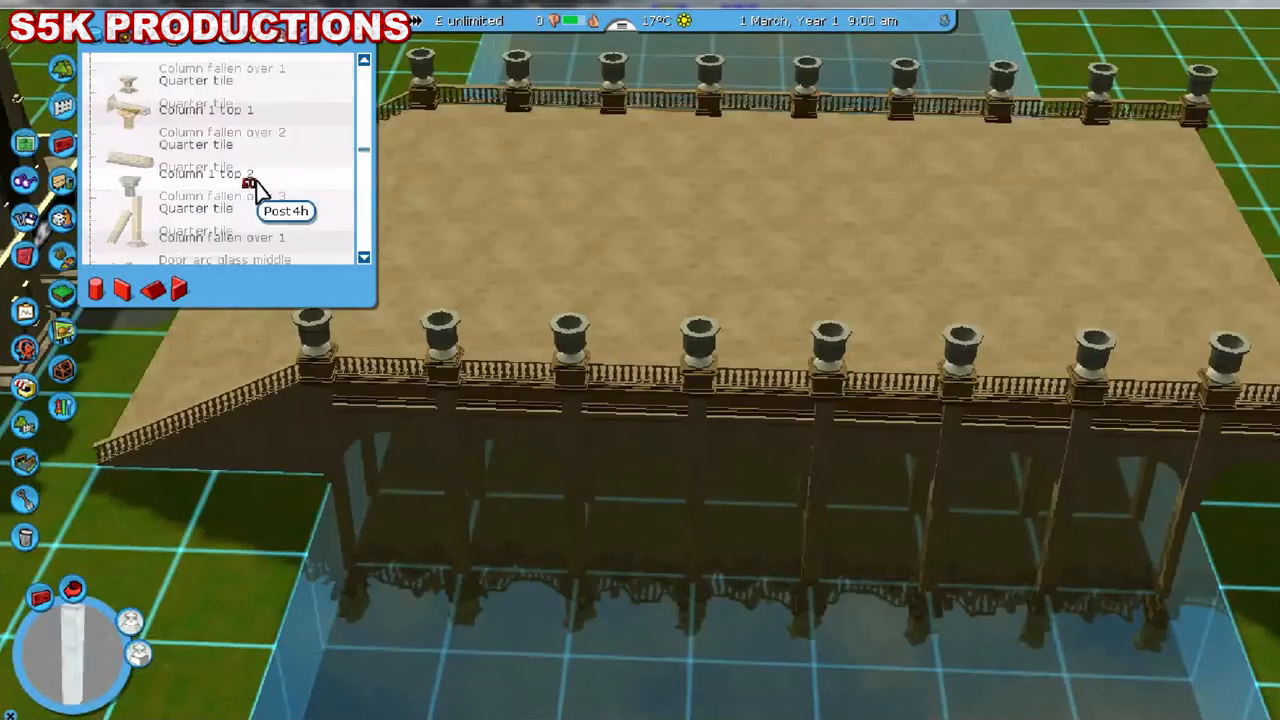
# Line both bridge edges with railings and pots on pedestals at intervals.
pyautogui.scroll(-3)
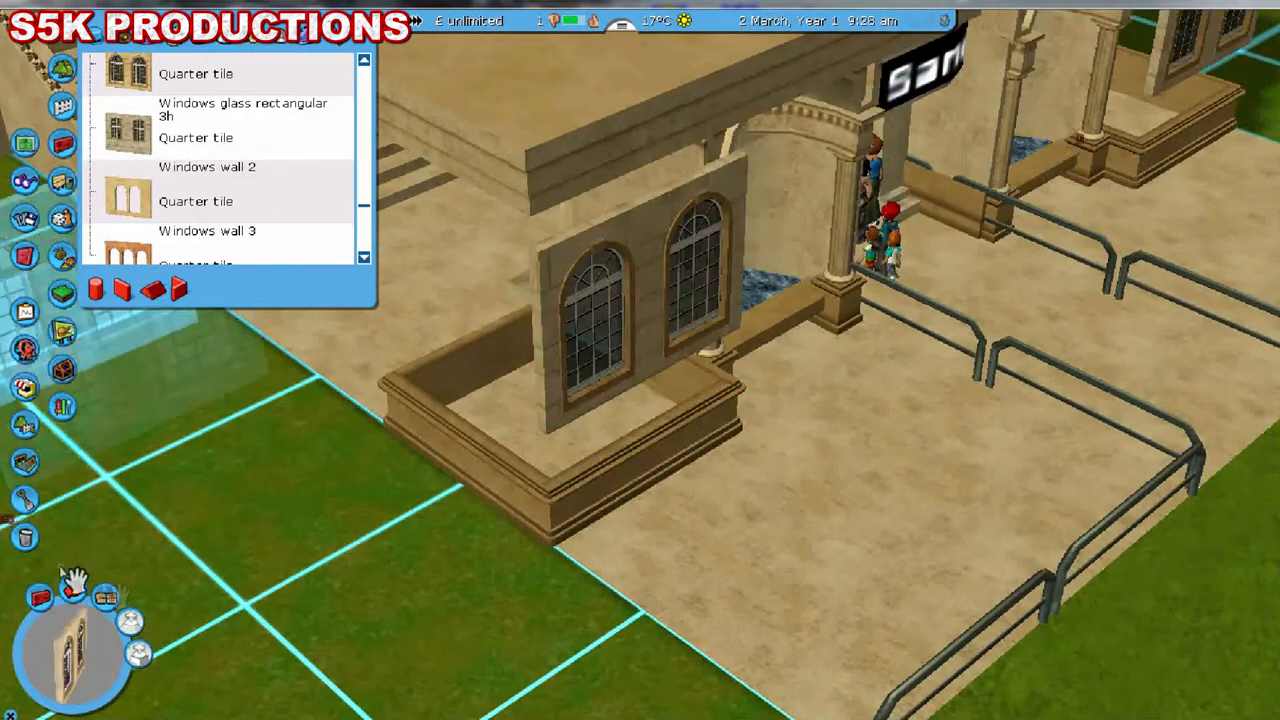
# Fit two arched window wall pieces above a low stone border on the entrance building.
pyautogui.click(590, 370)
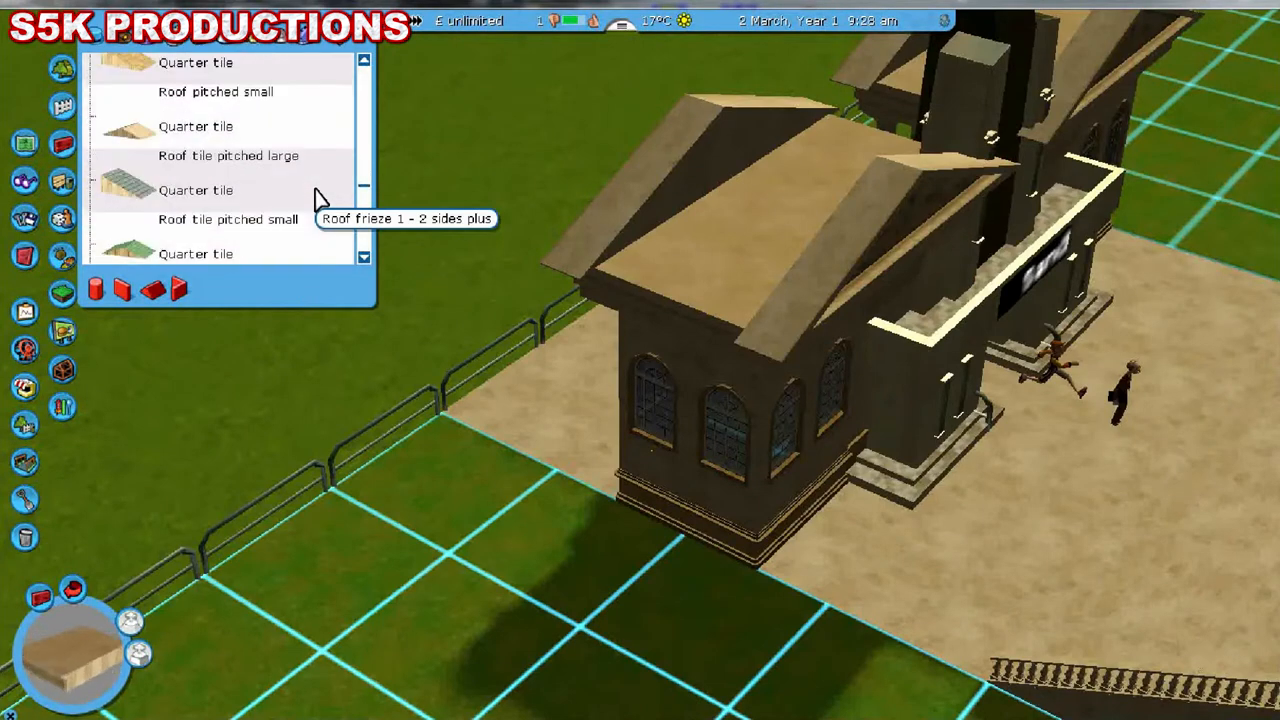
# Cover the windowed entrance building's wings with pitched roof tiles.
pyautogui.click(70, 588)
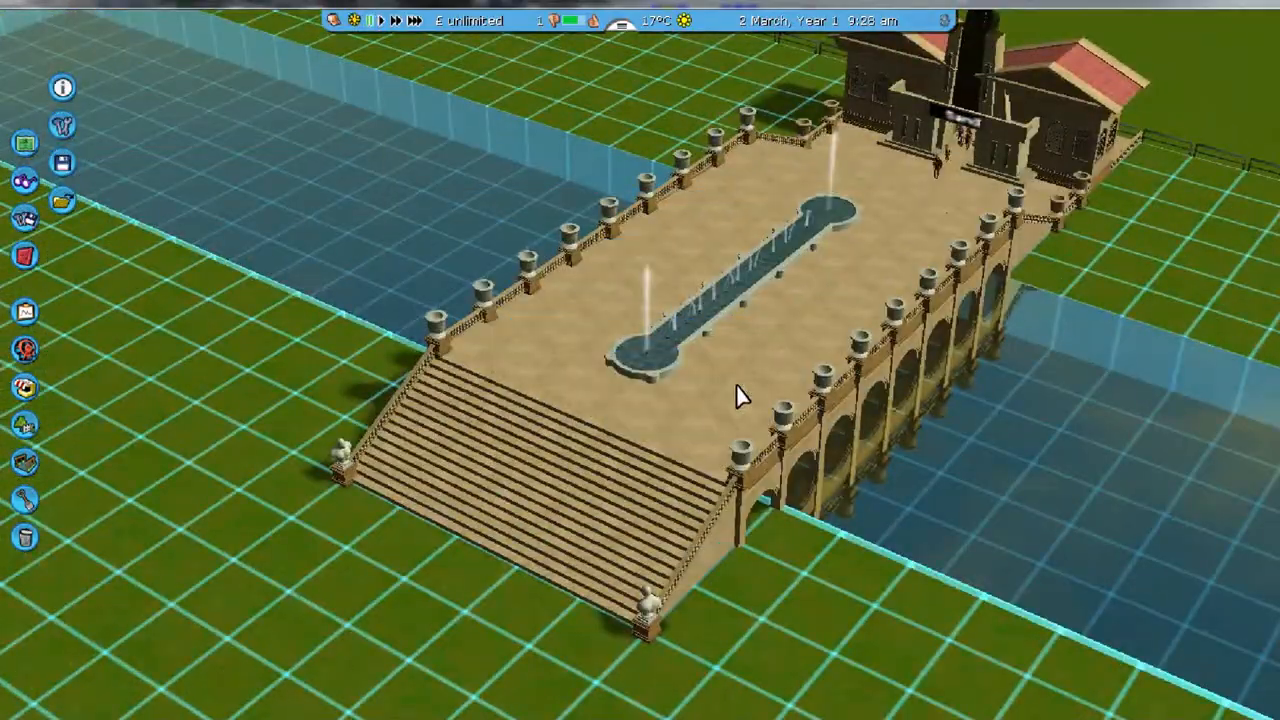
# Bring up the Windows Start menu over the finished bridge plaza.
pyautogui.click(16, 704)
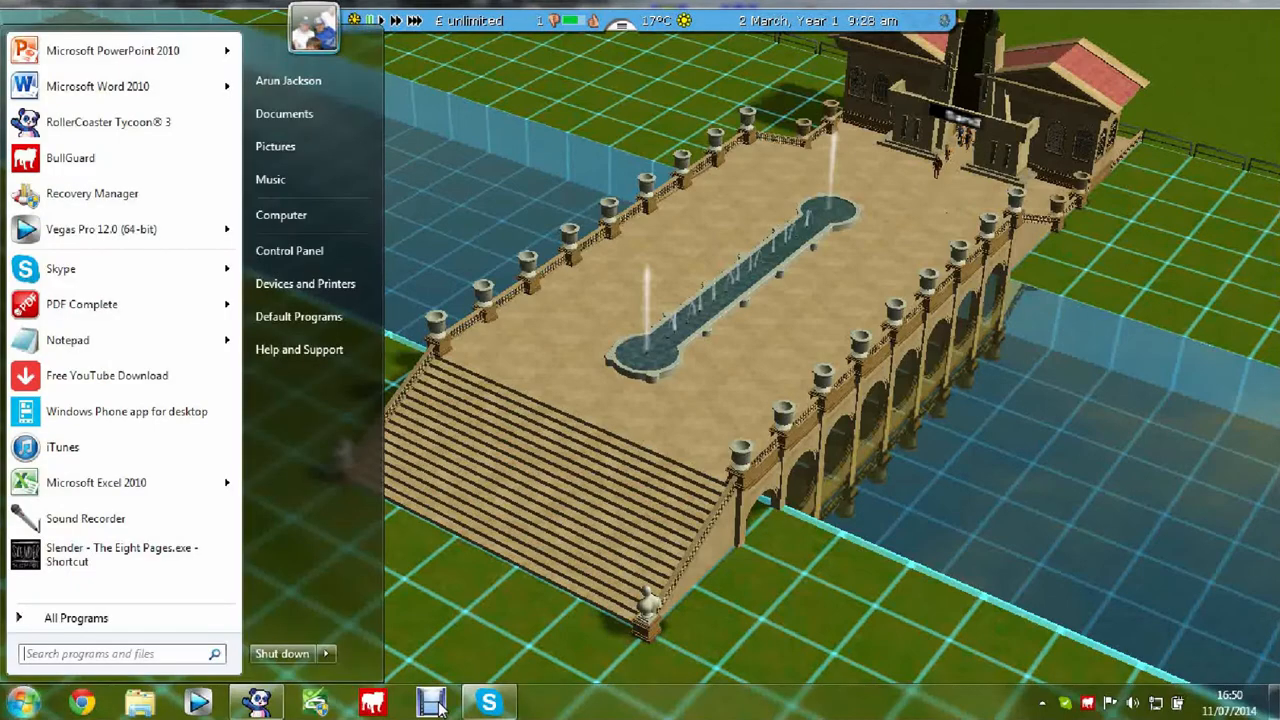